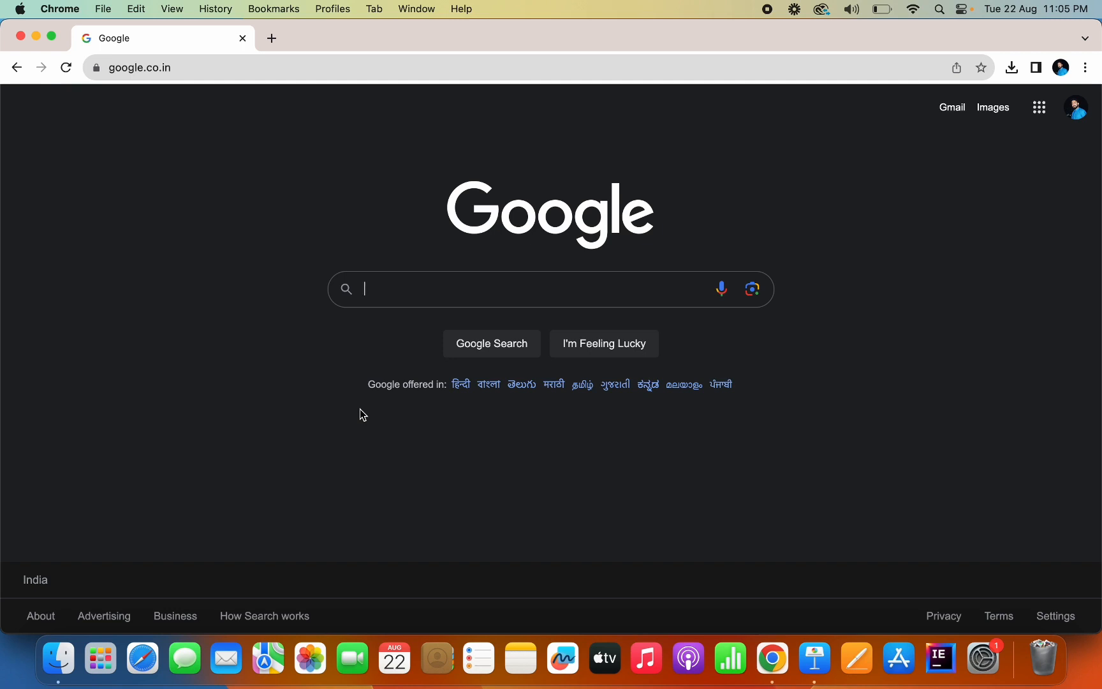
Step: Search Google for 'python download mac' via the matching suggestion
{"action": "type", "text": "python download mac"}
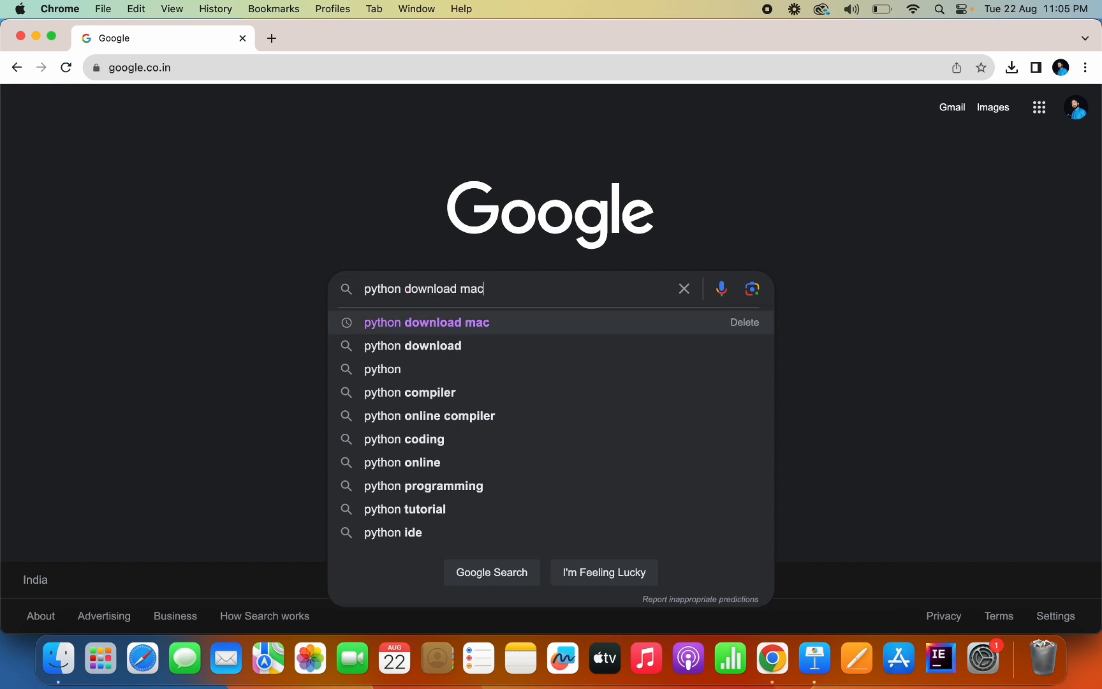
{"action": "left_click", "coordinate": [424, 322]}
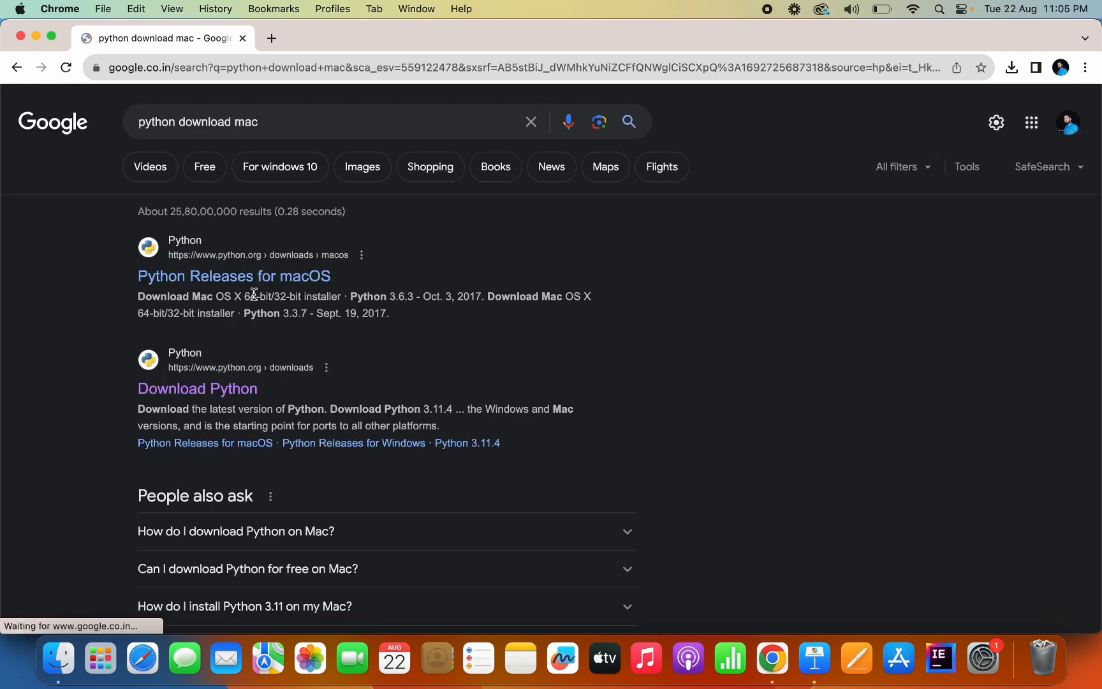
{"action": "mouse_move", "coordinate": [233, 275]}
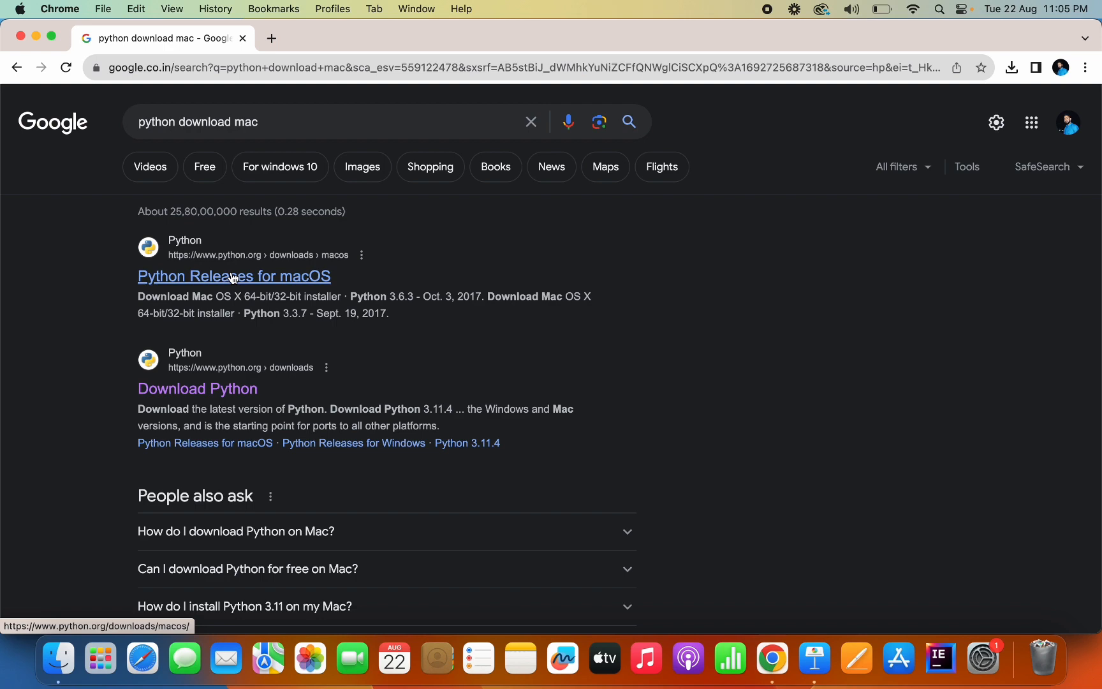
Step: From python.org's Python Releases for macOS page, download the Python 3.11.4 installer and view it in Downloads
{"action": "left_click", "coordinate": [233, 275]}
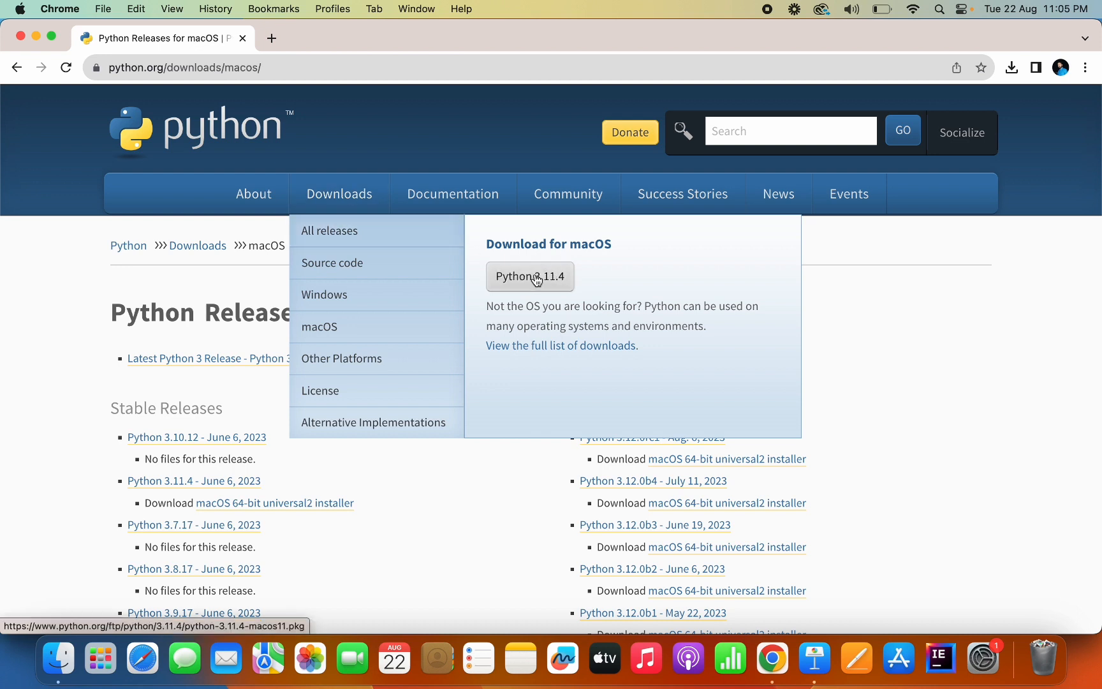
{"action": "mouse_move", "coordinate": [556, 282]}
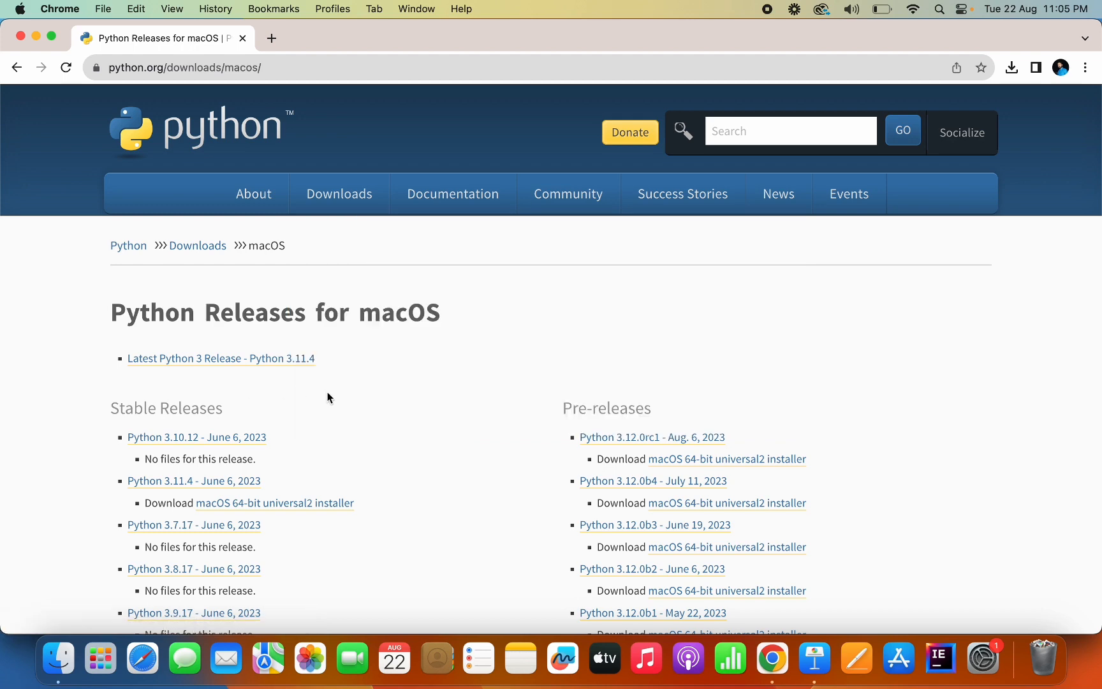
{"action": "scroll", "scroll_direction": "down", "scroll_amount": 3}
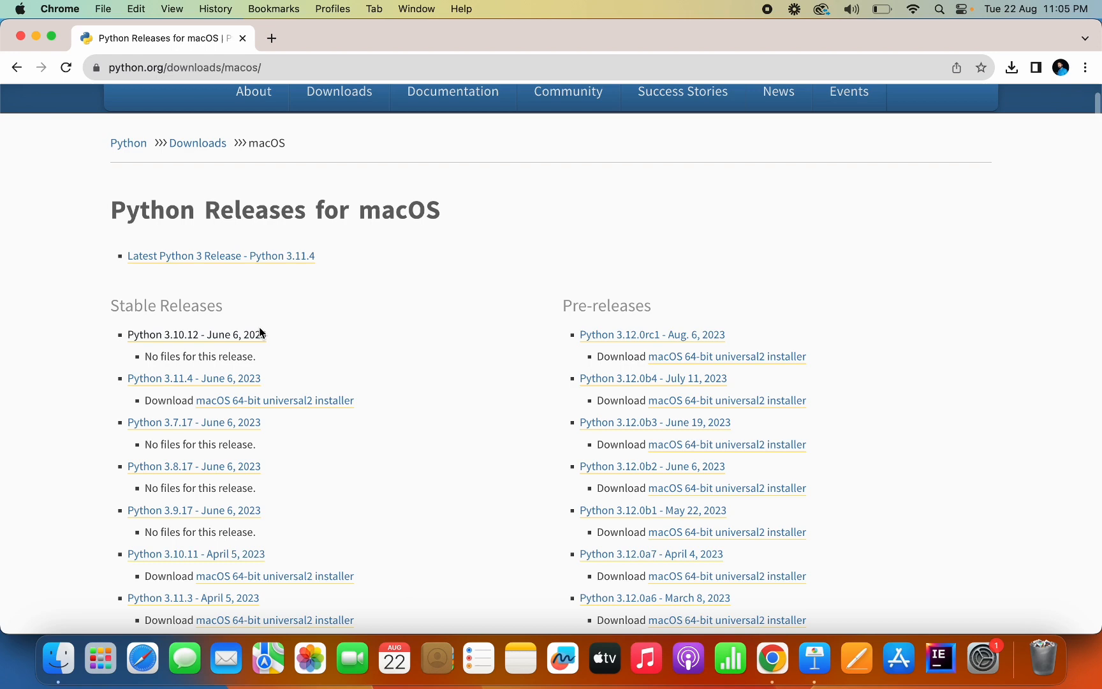
{"action": "scroll", "scroll_direction": "down", "scroll_amount": 3}
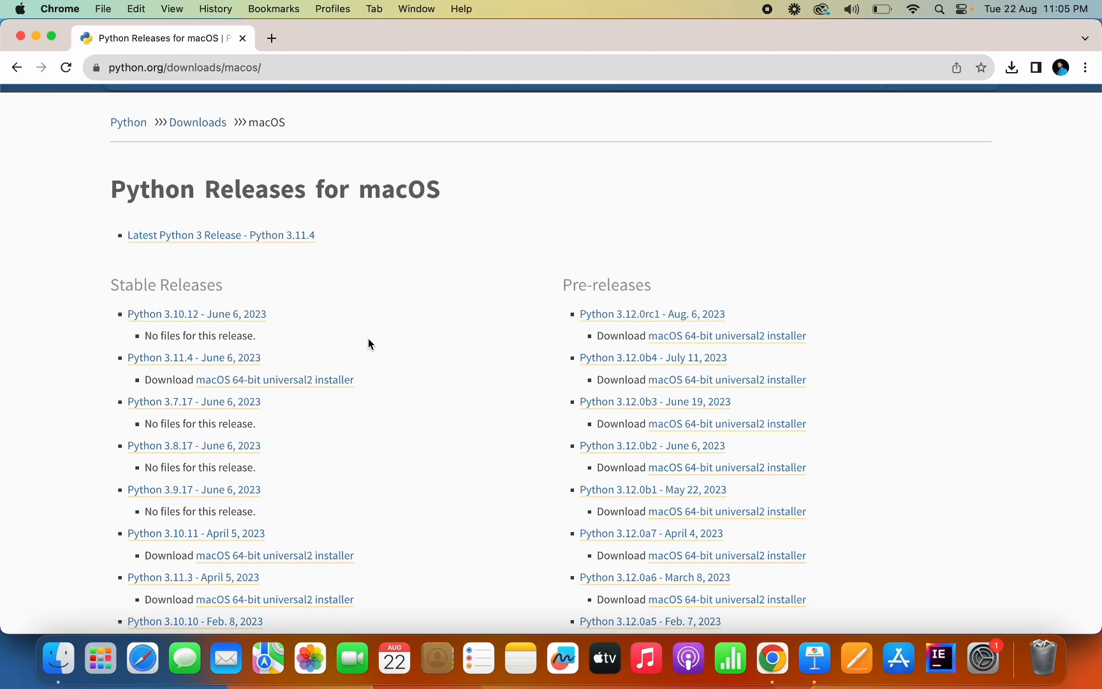
{"action": "scroll", "scroll_direction": "up", "scroll_amount": 3}
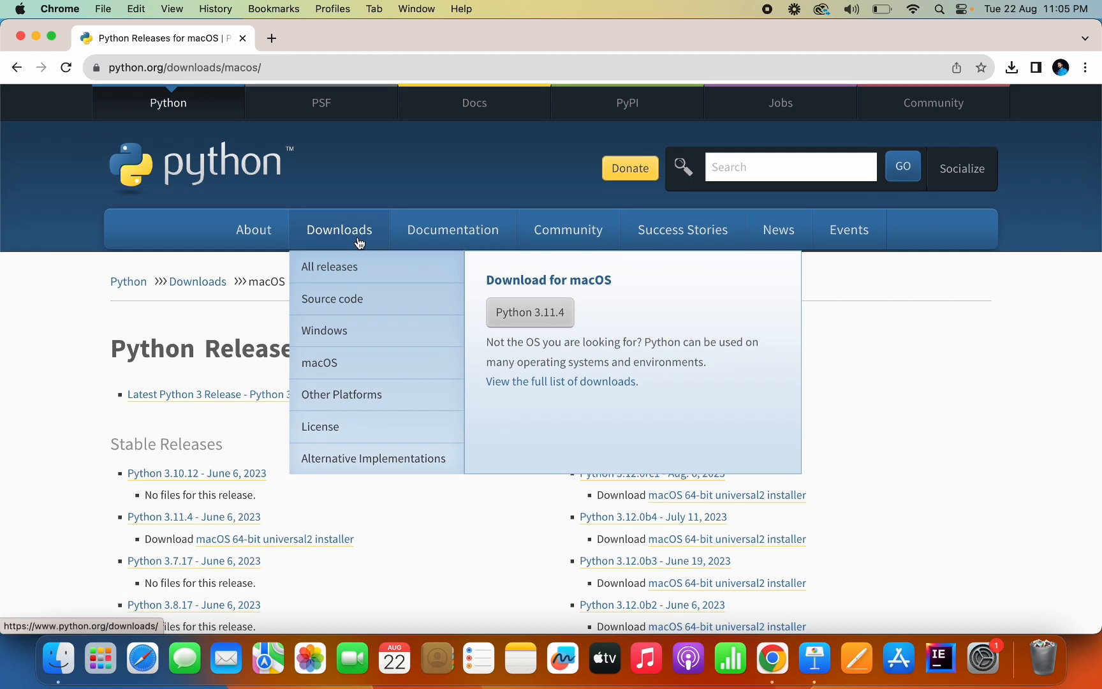
{"action": "mouse_move", "coordinate": [530, 312]}
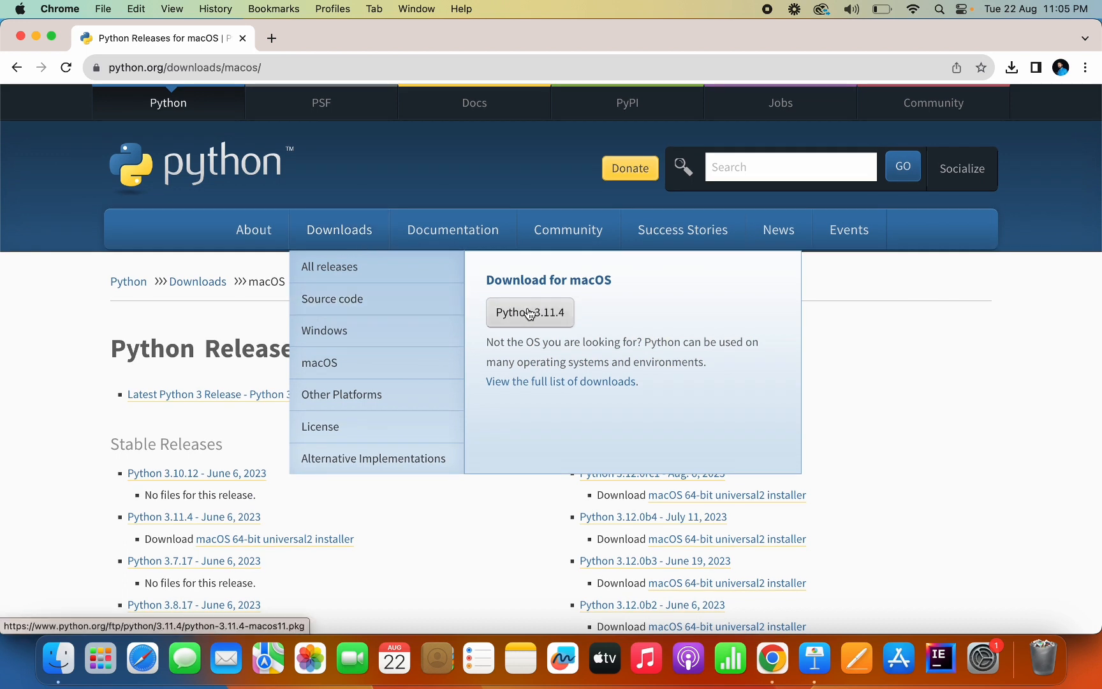
{"action": "mouse_move", "coordinate": [534, 318]}
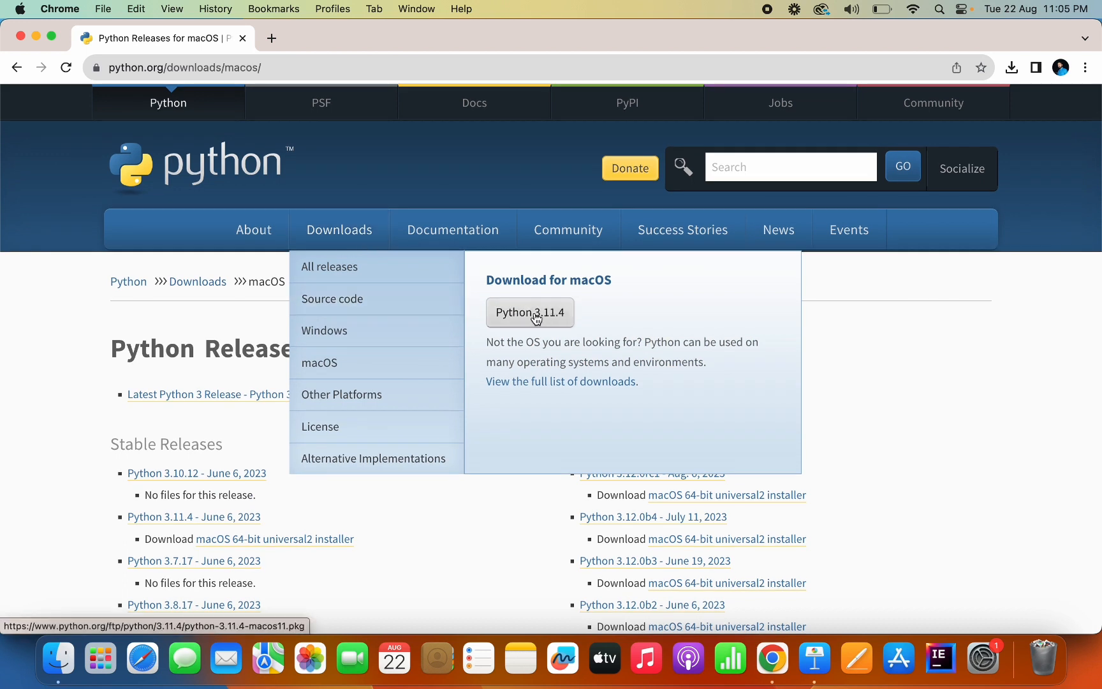
{"action": "left_click", "coordinate": [530, 312]}
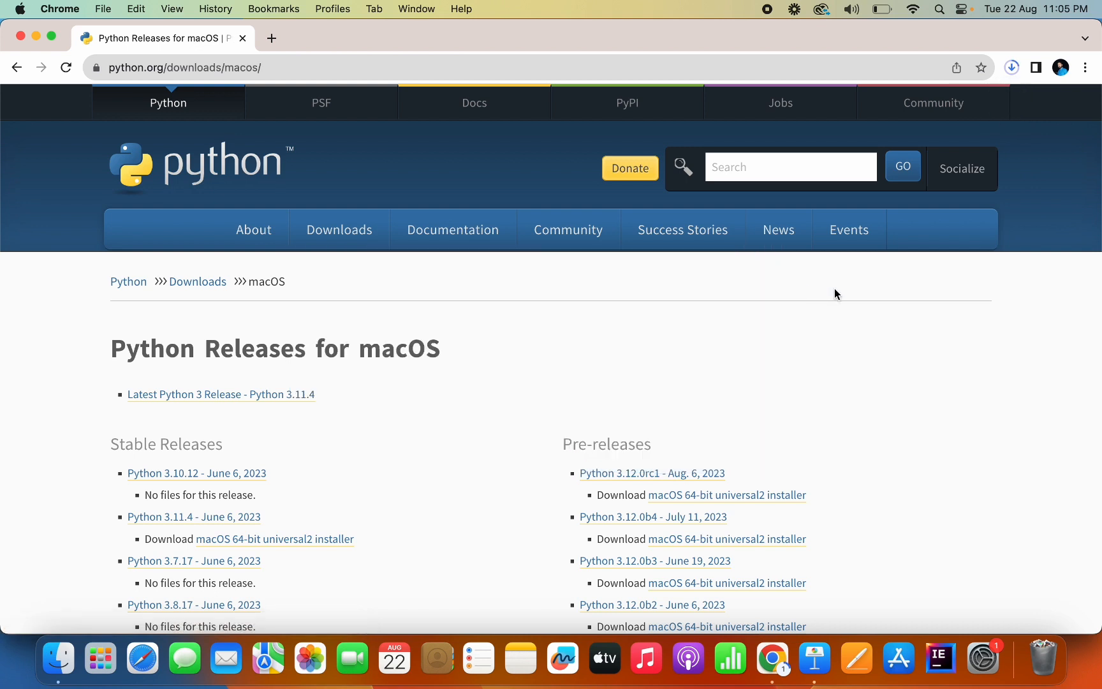
{"action": "mouse_move", "coordinate": [768, 295]}
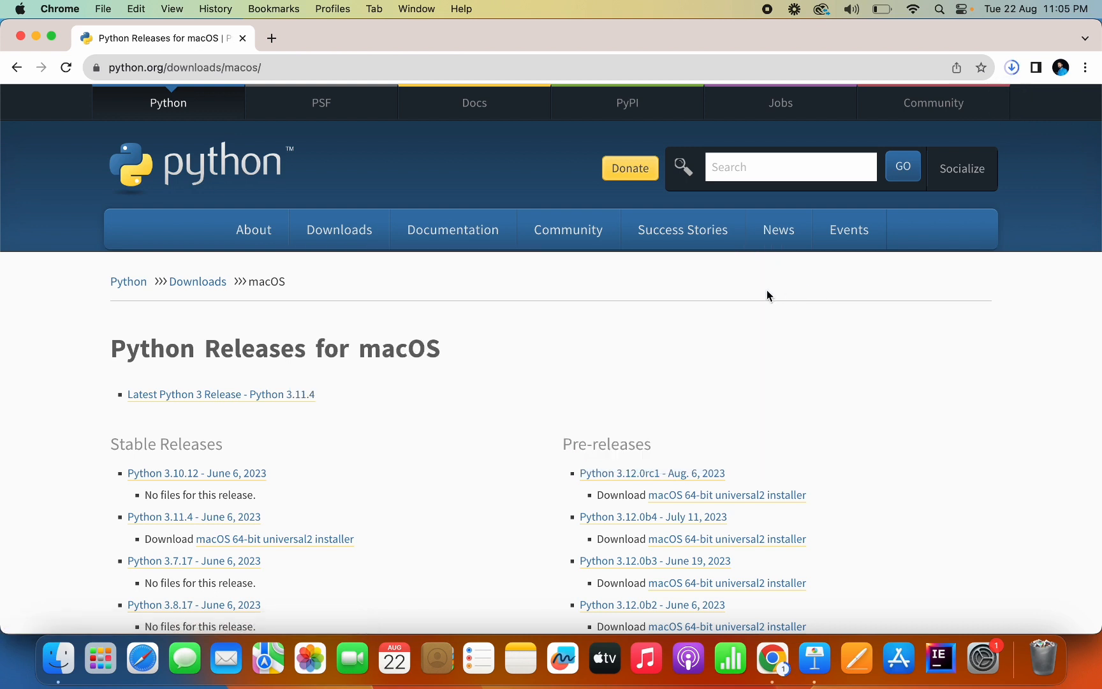
{"action": "mouse_move", "coordinate": [898, 289]}
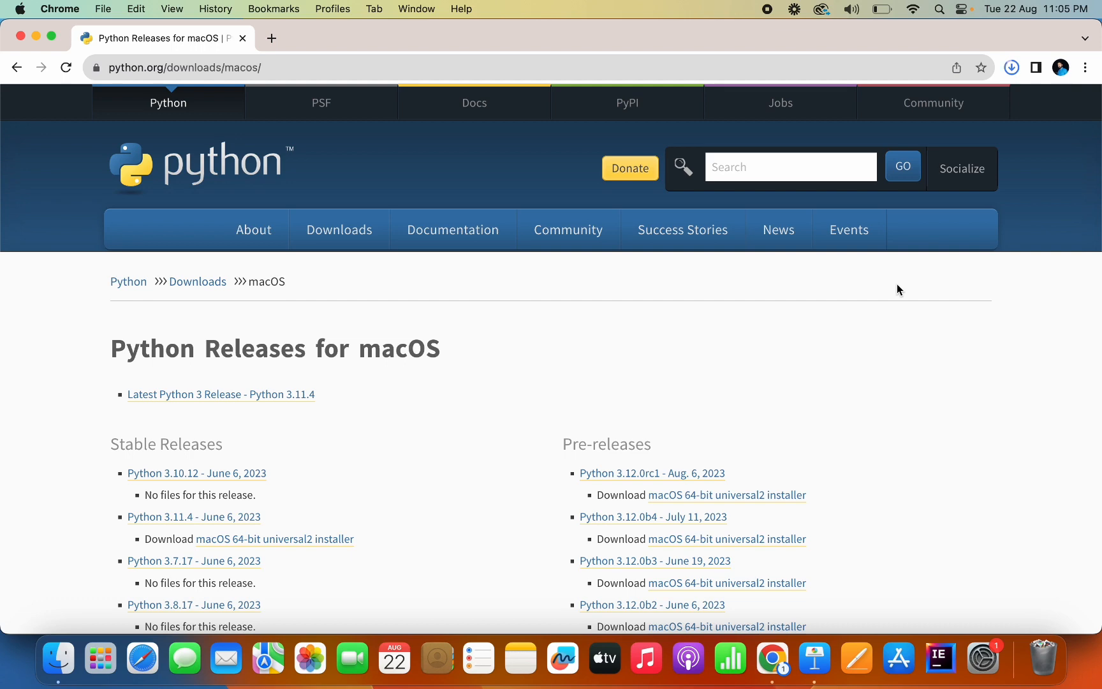
{"action": "left_click", "coordinate": [1012, 68]}
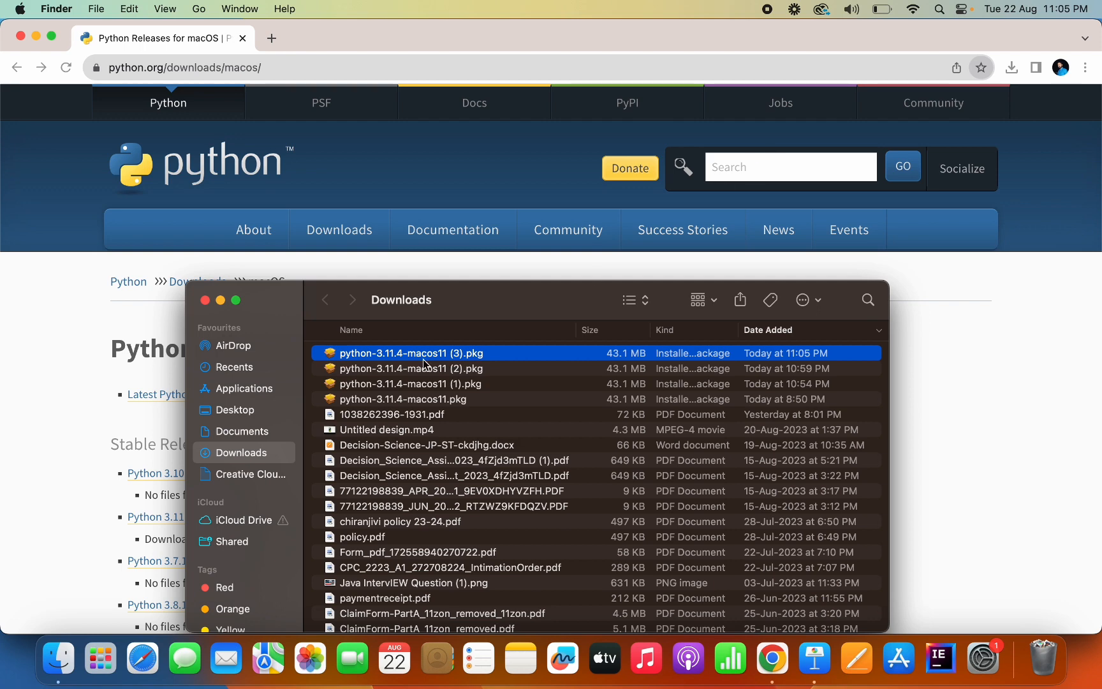
Step: Run the python-3.11.4 .pkg through Continue, licence Agree and Install, authorising with the password
{"action": "double_click", "coordinate": [411, 353]}
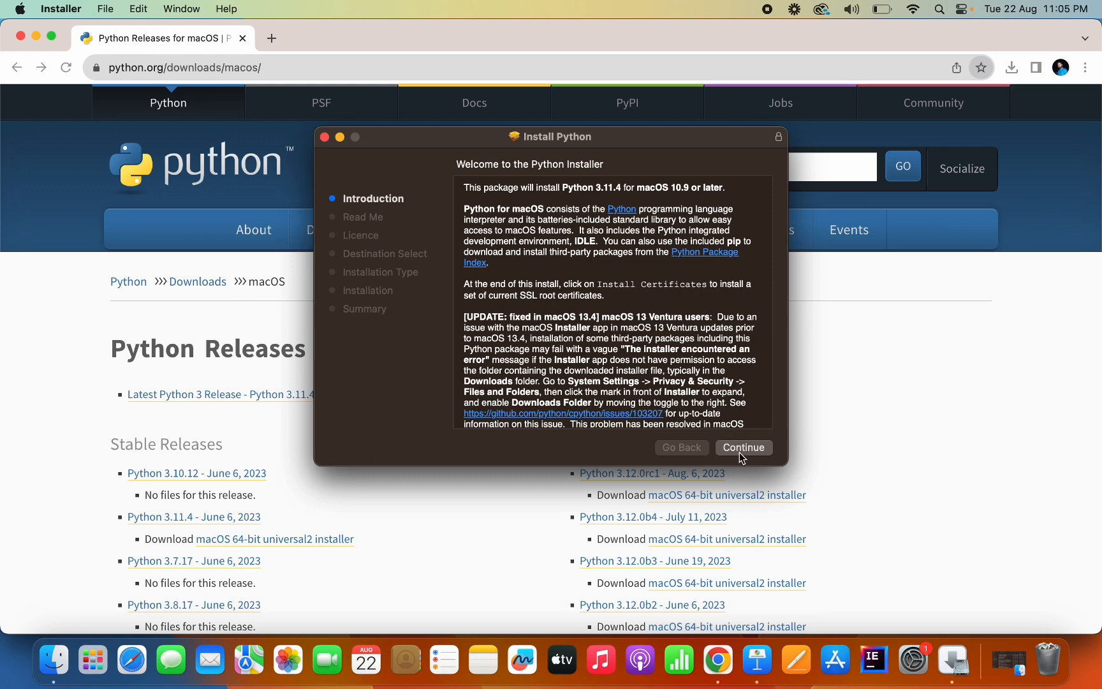
{"action": "left_click", "coordinate": [743, 447]}
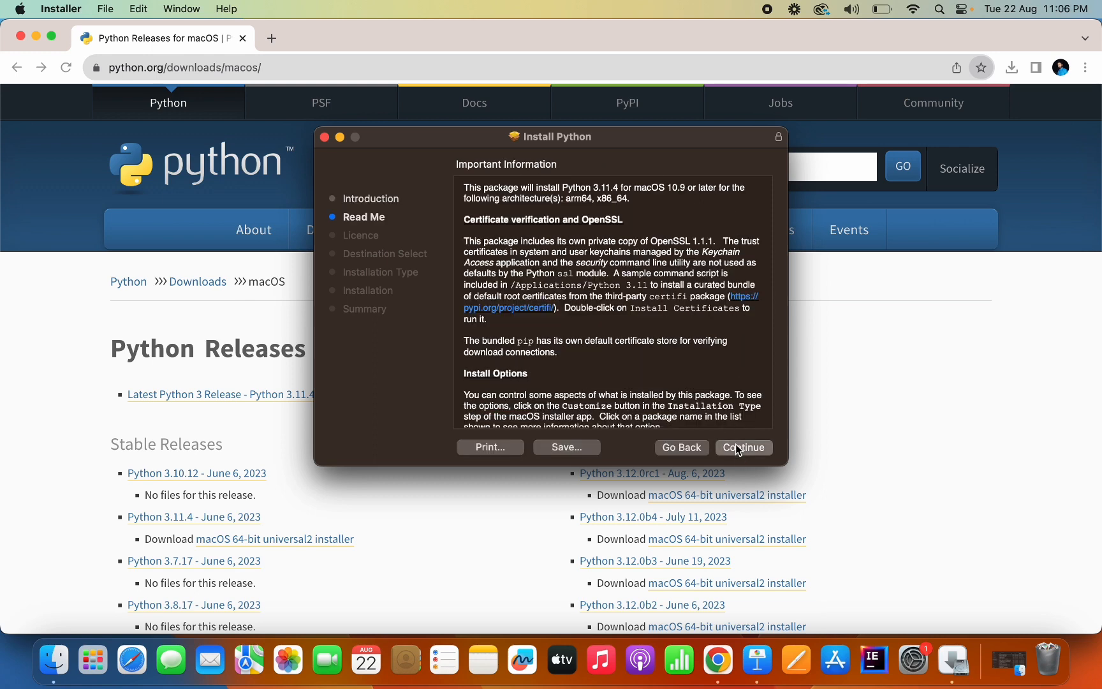
{"action": "left_click", "coordinate": [742, 446]}
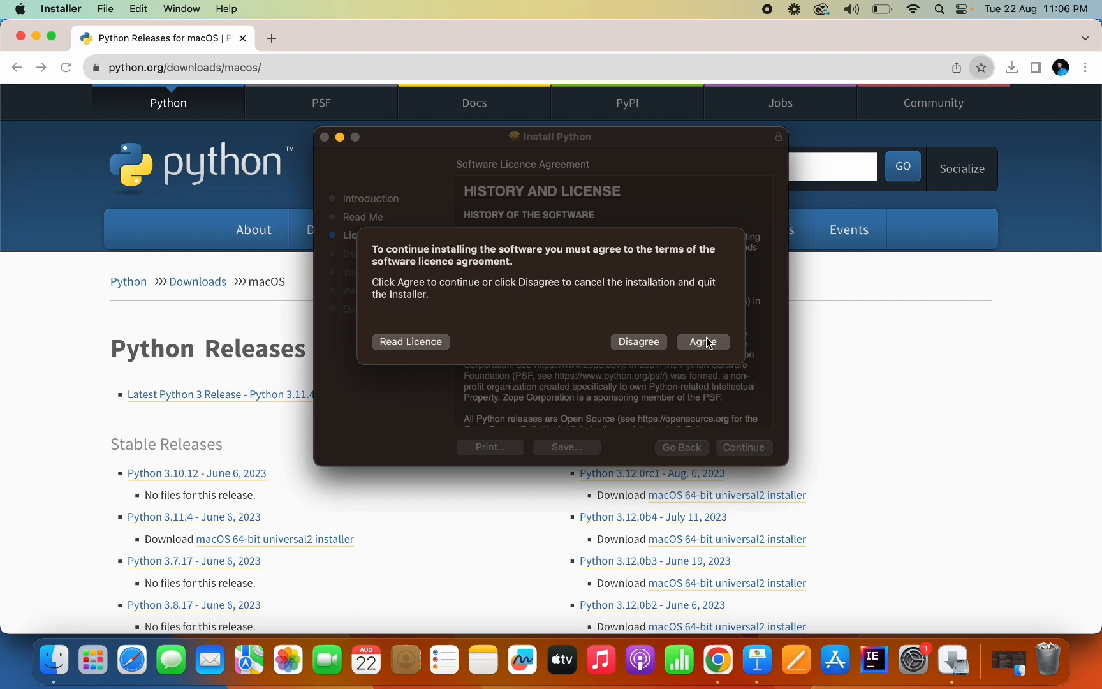
{"action": "left_click", "coordinate": [701, 341]}
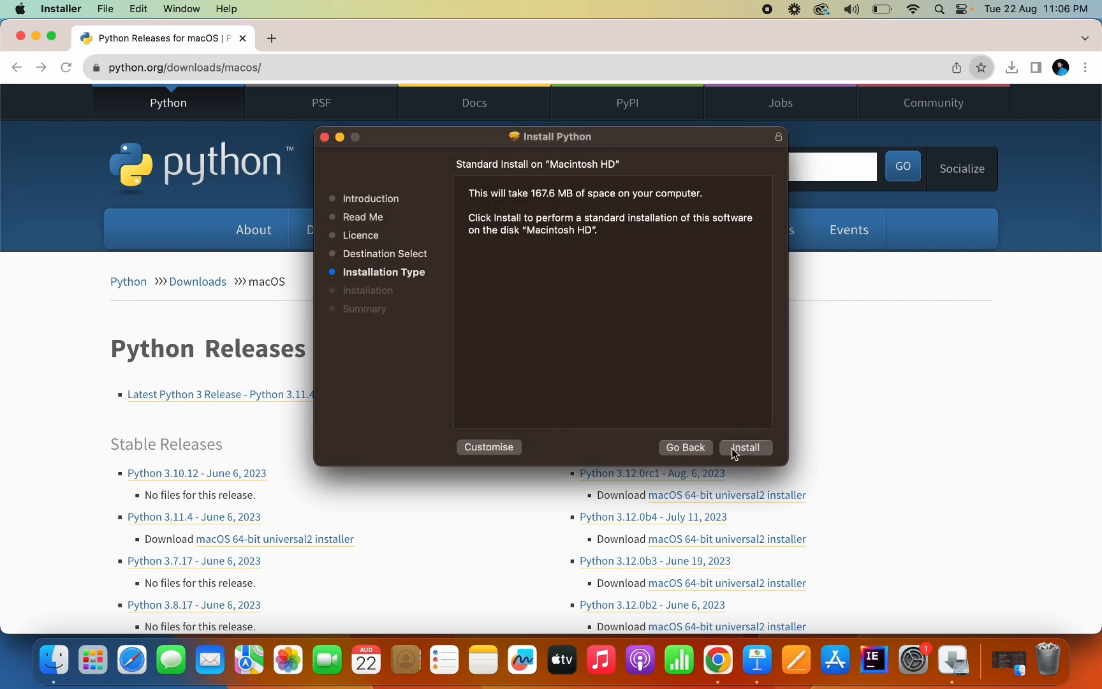
{"action": "left_click", "coordinate": [745, 446]}
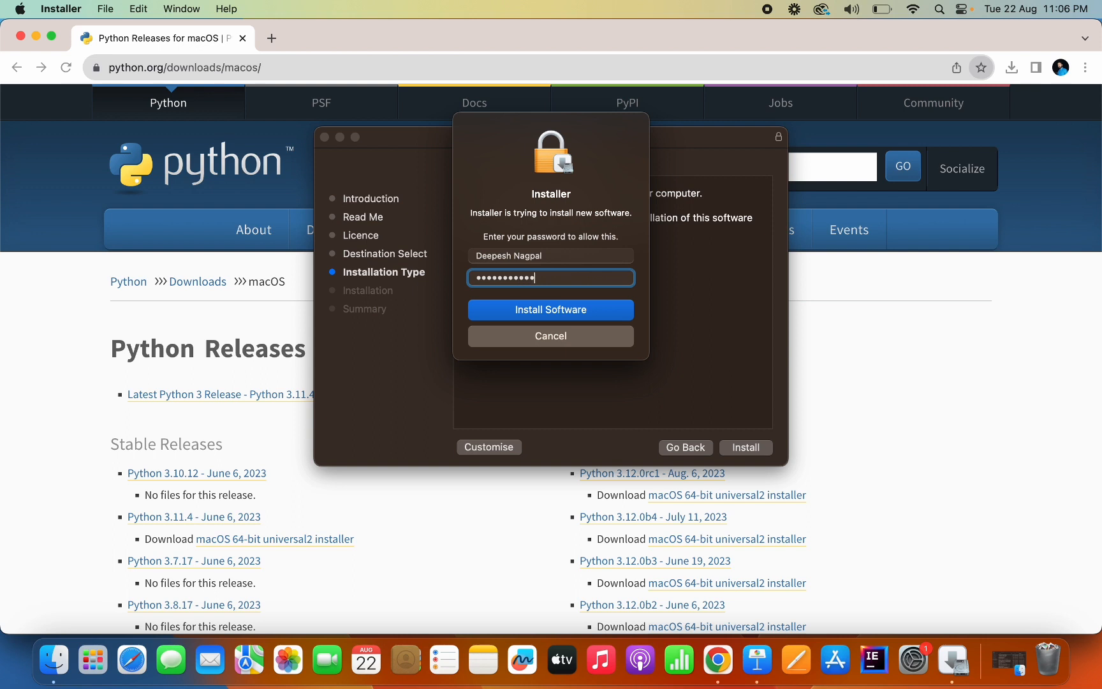
{"action": "left_click", "coordinate": [549, 309]}
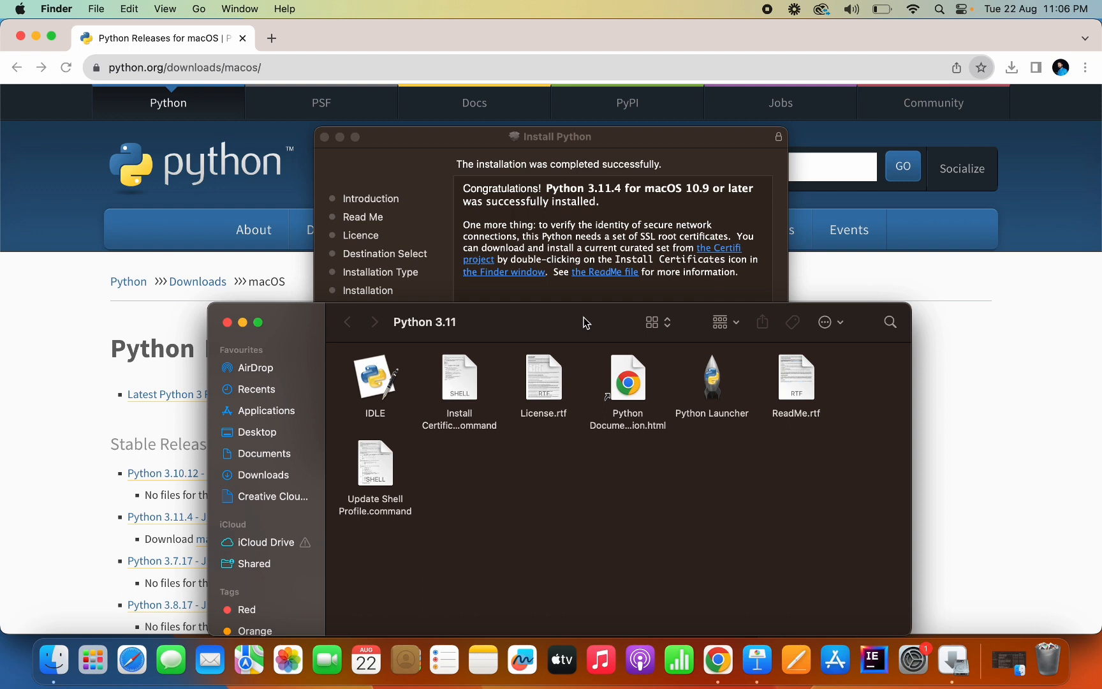
Step: Launch Terminal and run python3 --version, reporting Python 3.11.4
{"action": "type", "text": "terminal"}
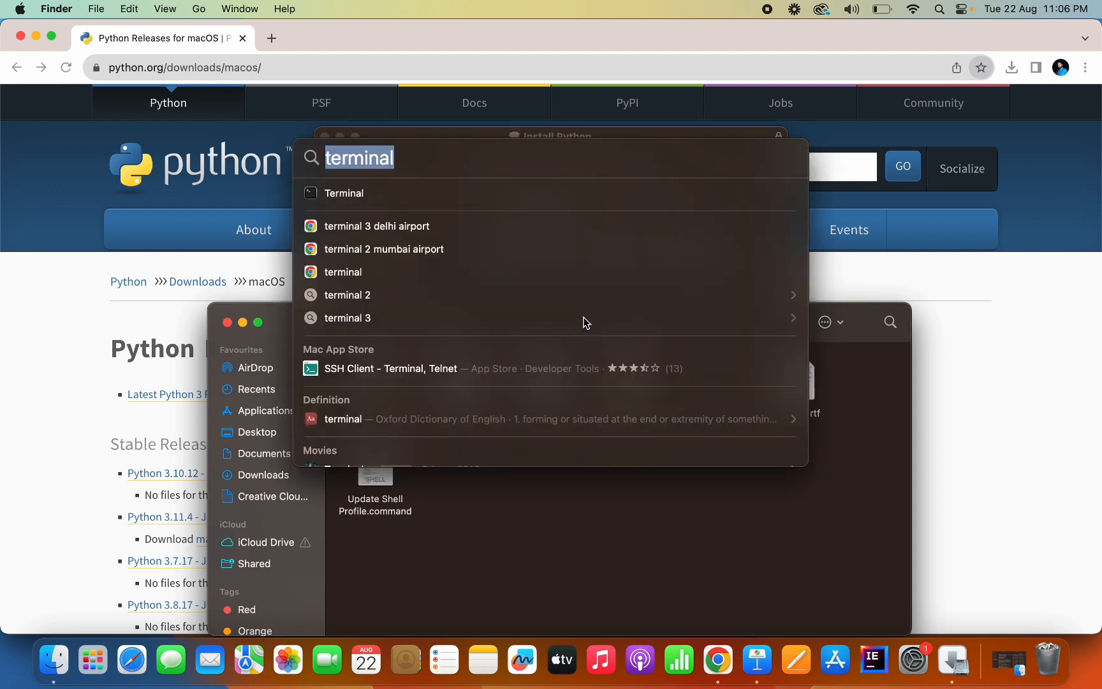
{"action": "mouse_move", "coordinate": [396, 196]}
{"action": "type", "text": "ter"}
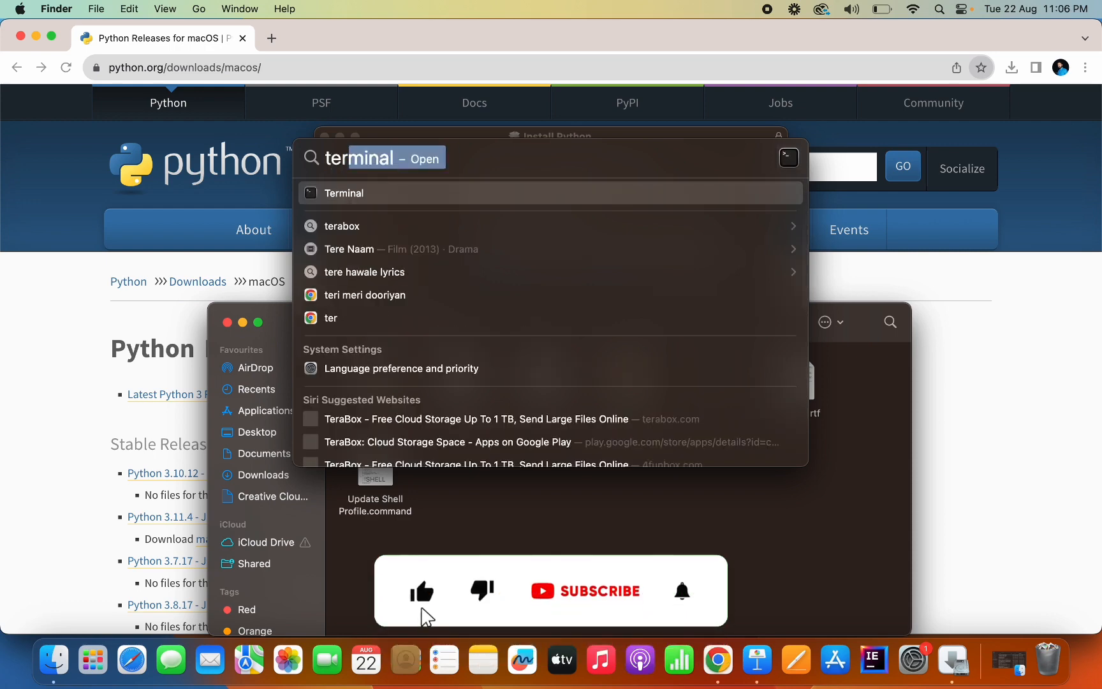
{"action": "left_click", "coordinate": [343, 193]}
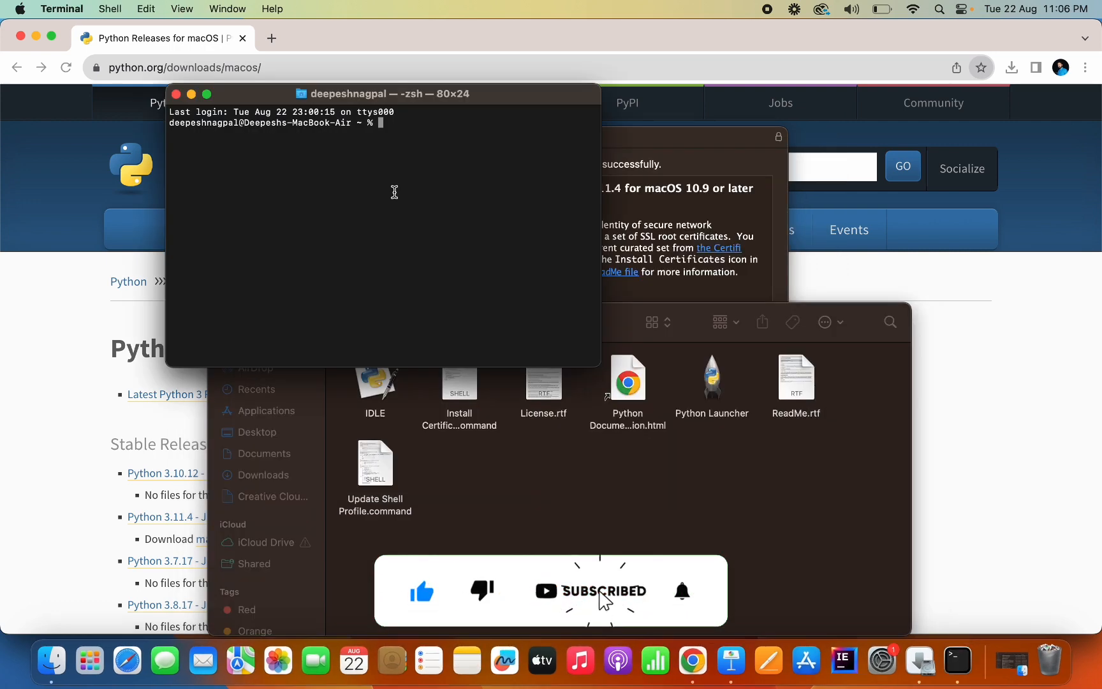
{"action": "type", "text": "python3"}
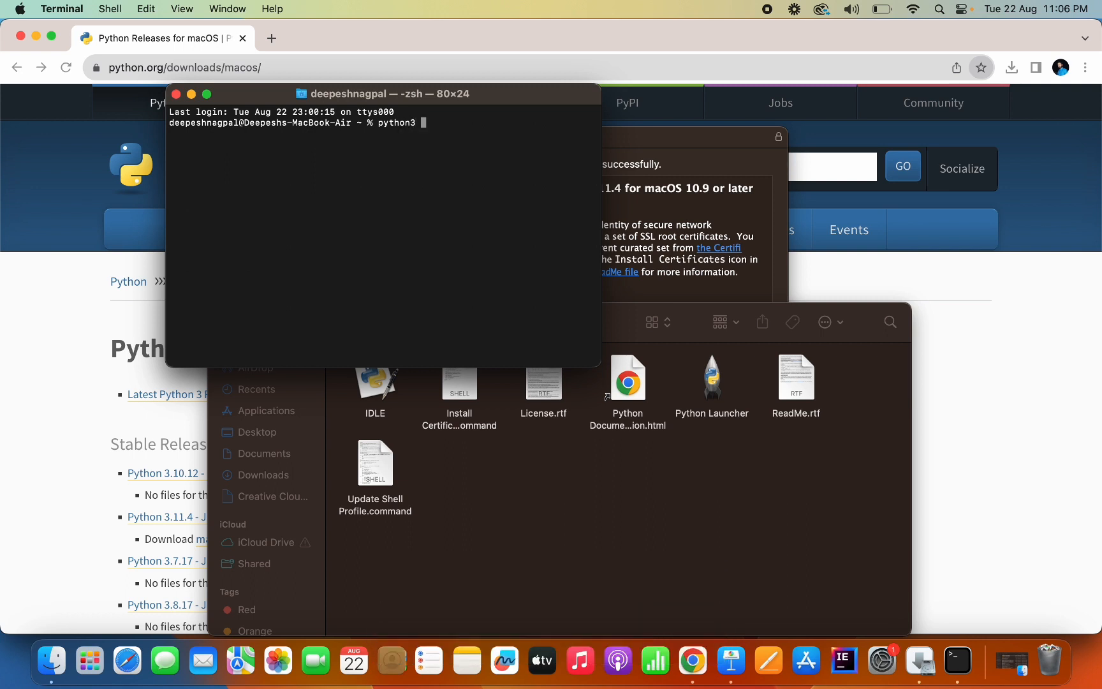
{"action": "type", "text": "--version"}
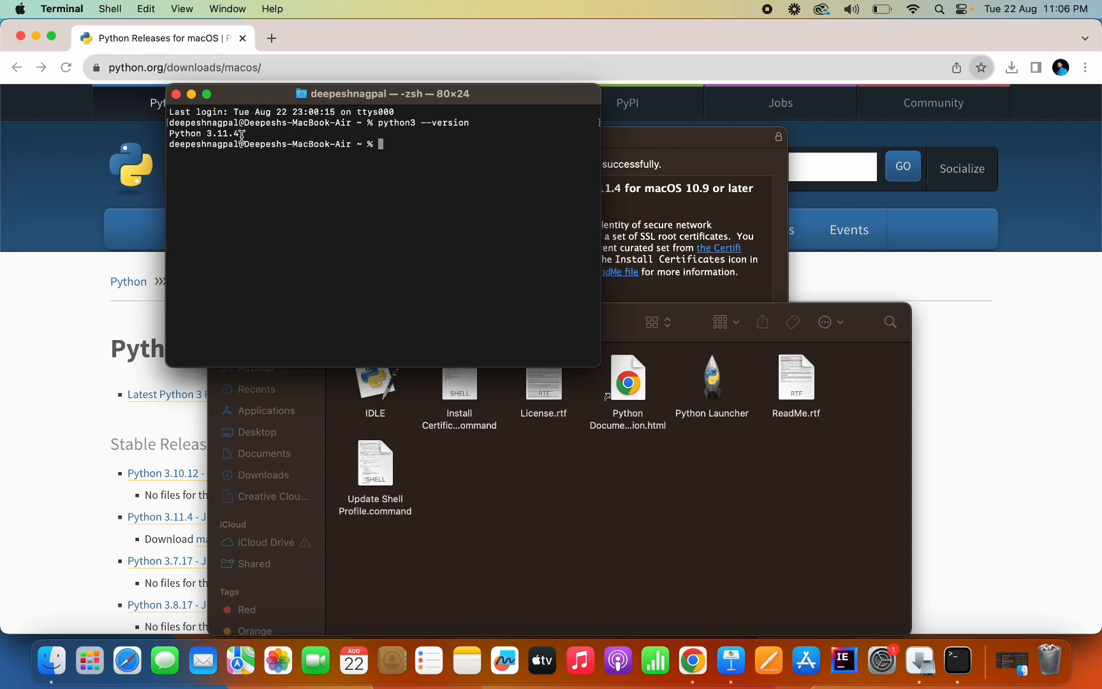
Step: Run pip3 --version, reporting pip 23.1.2 from the 3.11 Python.framework
{"action": "type", "text": "p"}
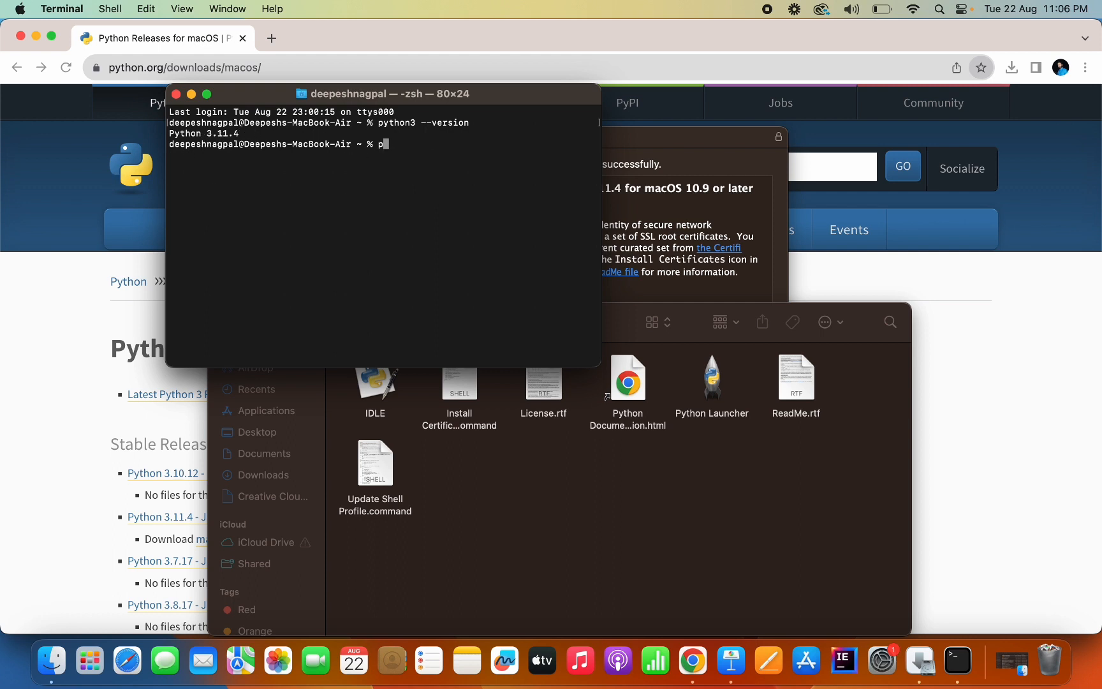
{"action": "type", "text": "ip3"}
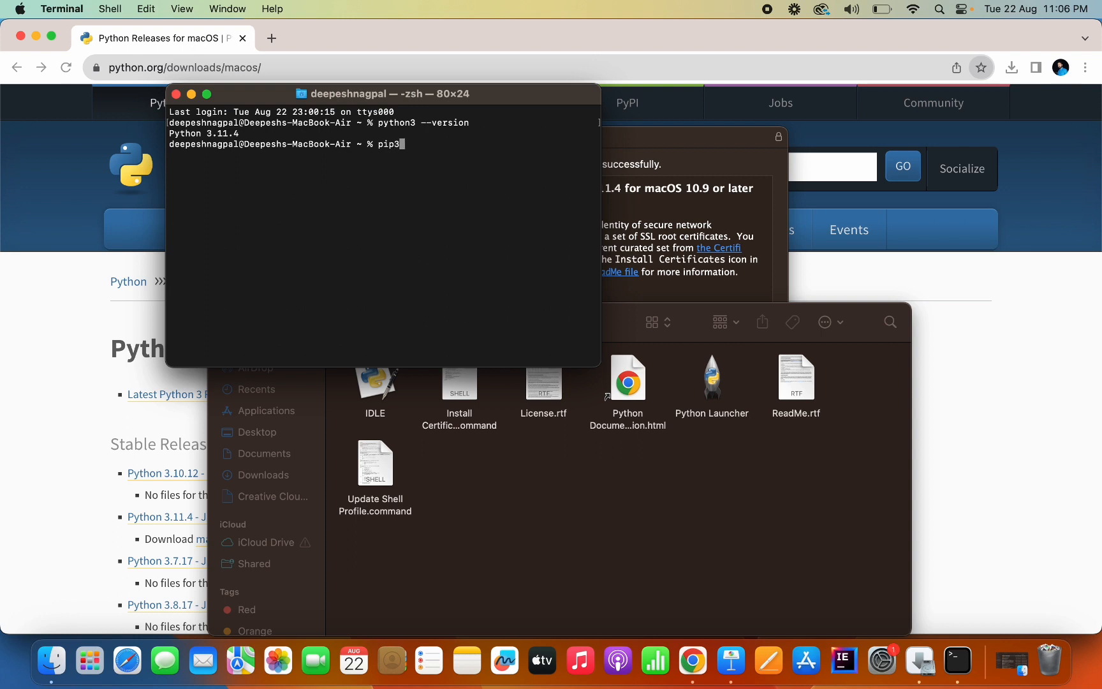
{"action": "type", "text": "--vers"}
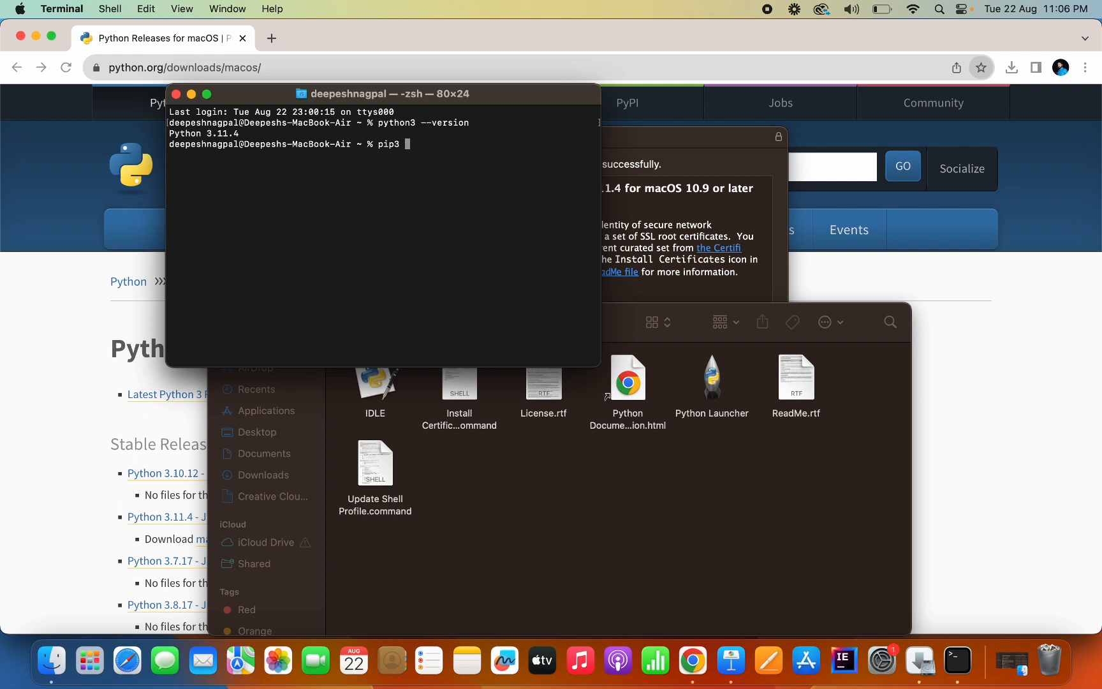
{"action": "type", "text": "--version"}
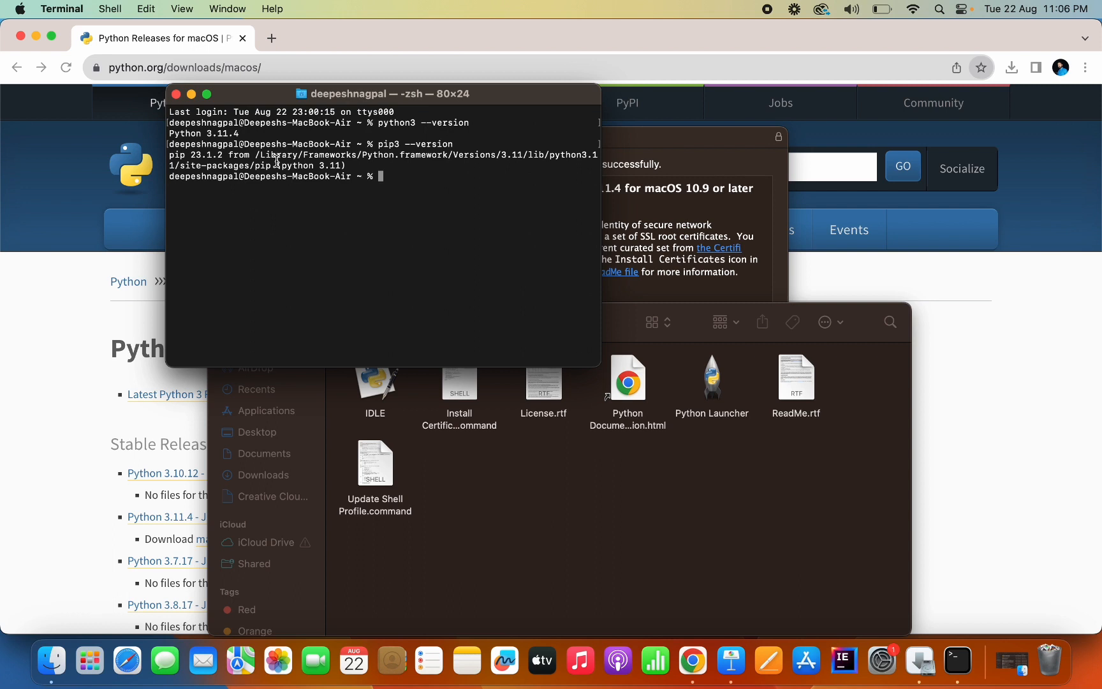
{"action": "mouse_move", "coordinate": [422, 158]}
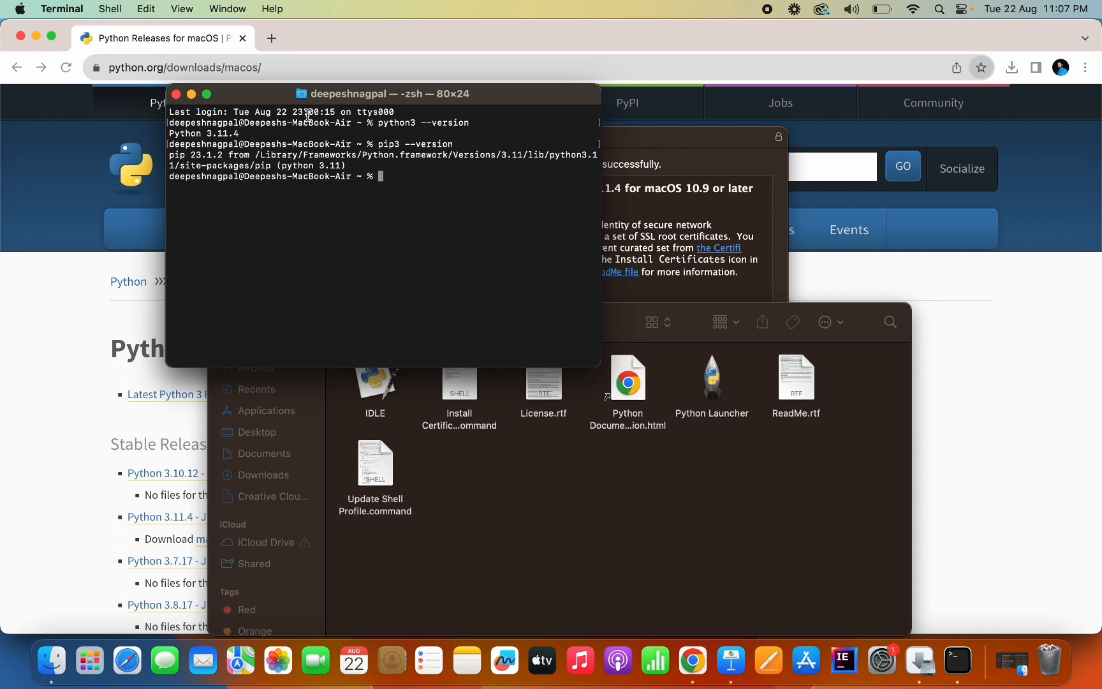
{"action": "mouse_move", "coordinate": [337, 136]}
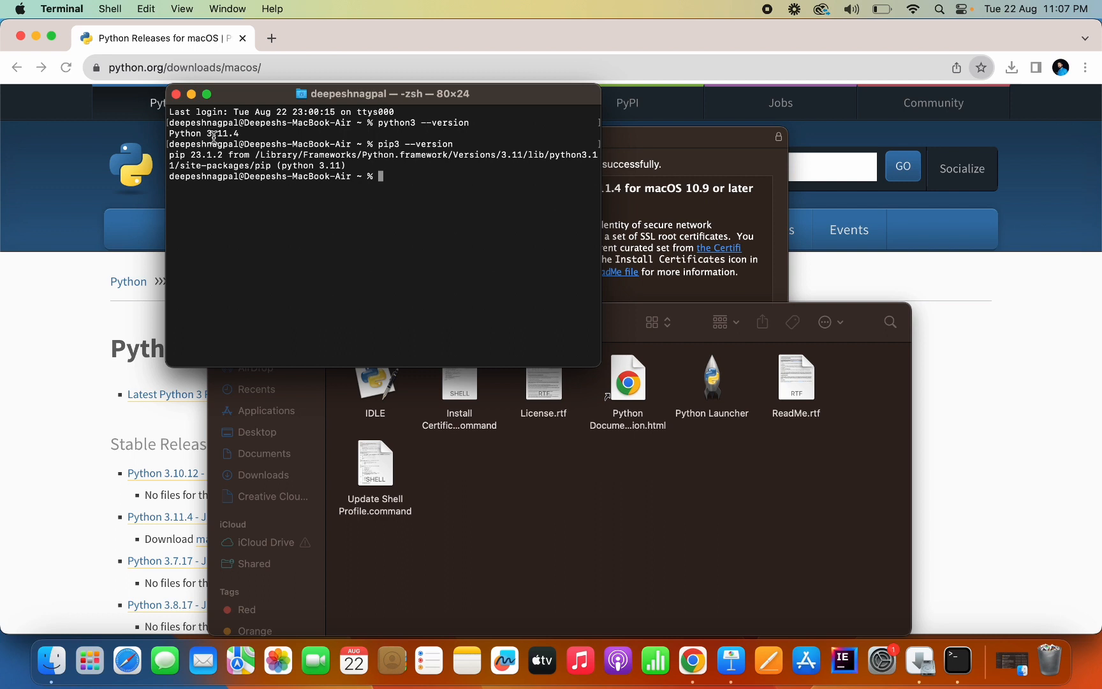
{"action": "mouse_move", "coordinate": [252, 137]}
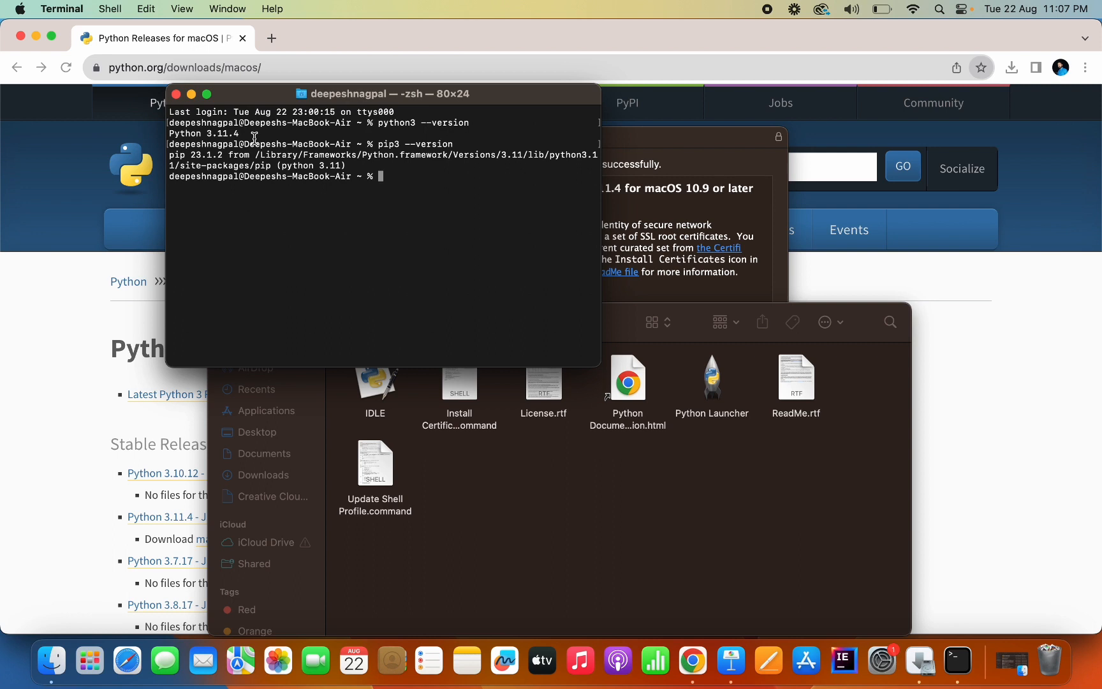
{"action": "mouse_move", "coordinate": [51, 660]}
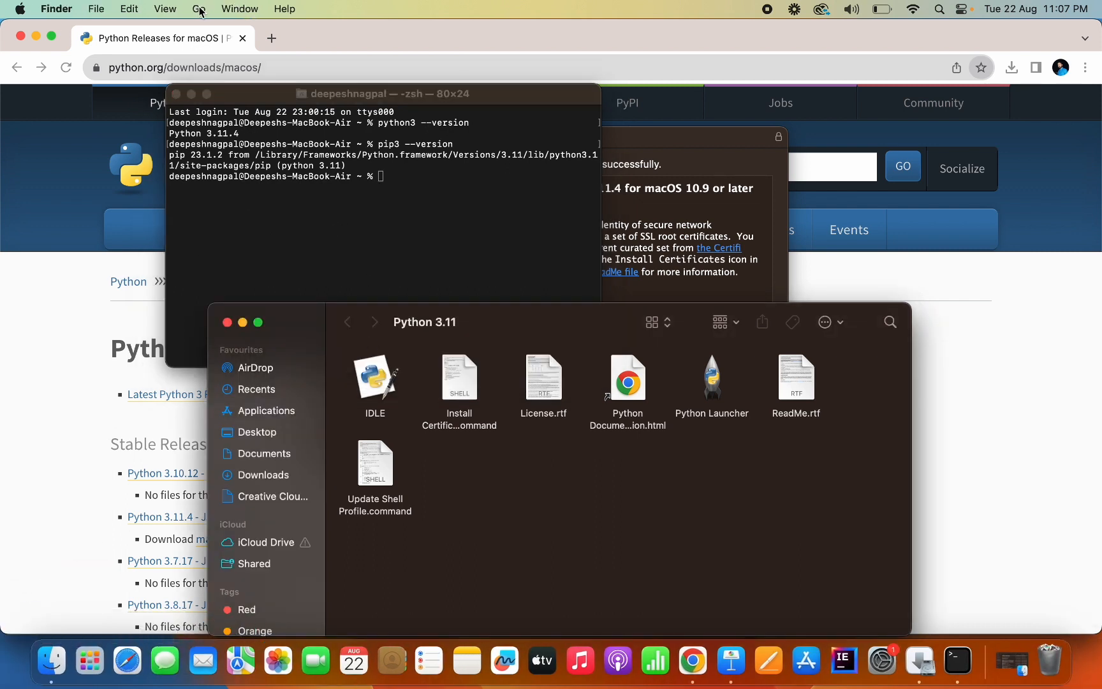
Step: Navigate Macintosh HD > Library > Frameworks and look inside Python.framework's Versions folder
{"action": "left_click", "coordinate": [199, 9]}
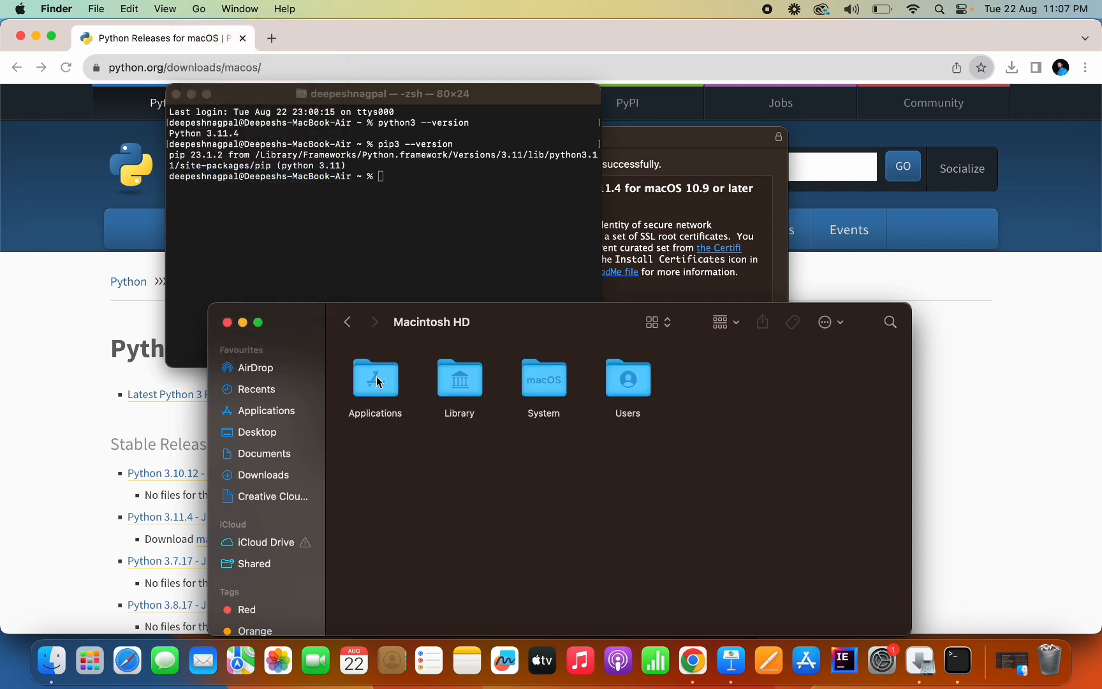
{"action": "double_click", "coordinate": [459, 380]}
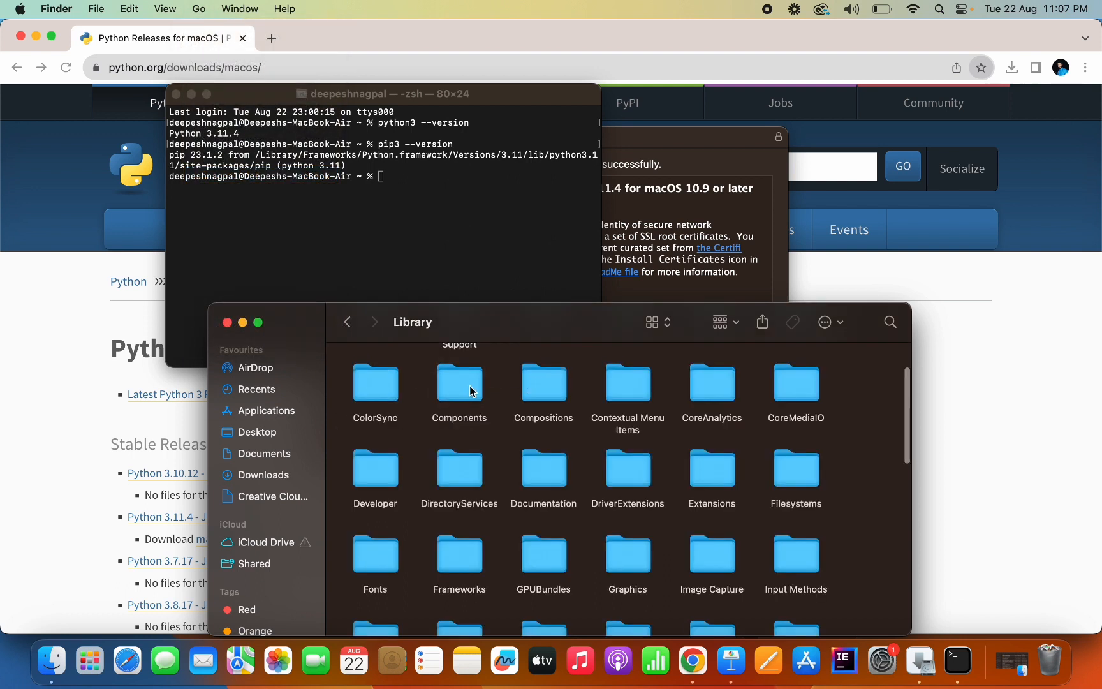
{"action": "mouse_move", "coordinate": [465, 562]}
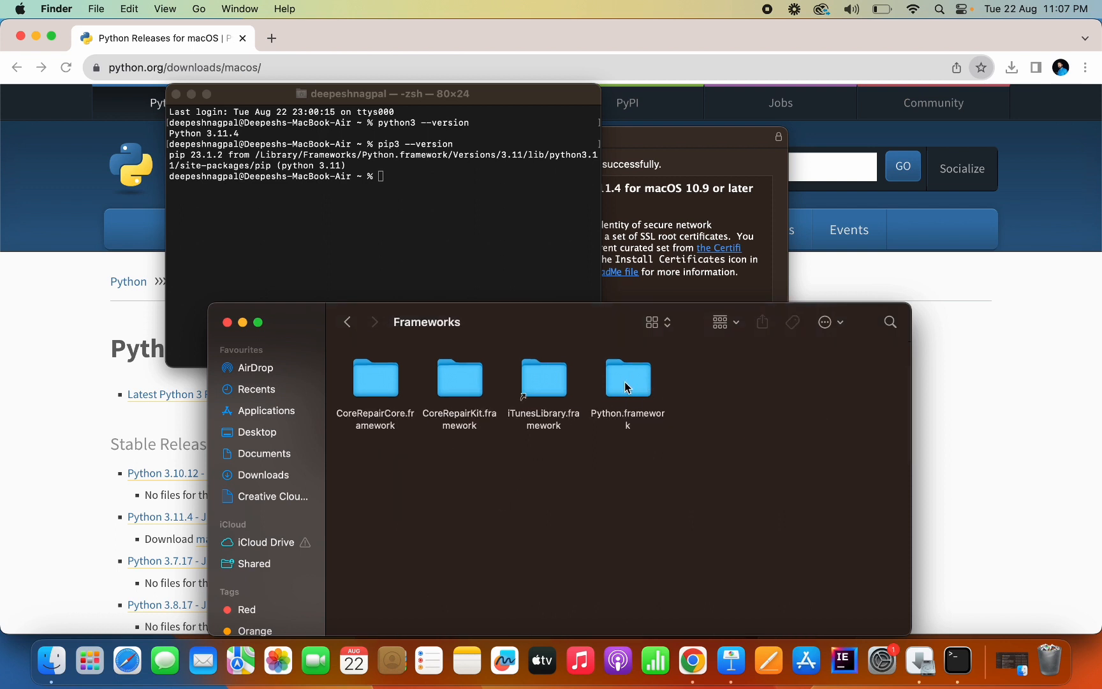
{"action": "double_click", "coordinate": [627, 378]}
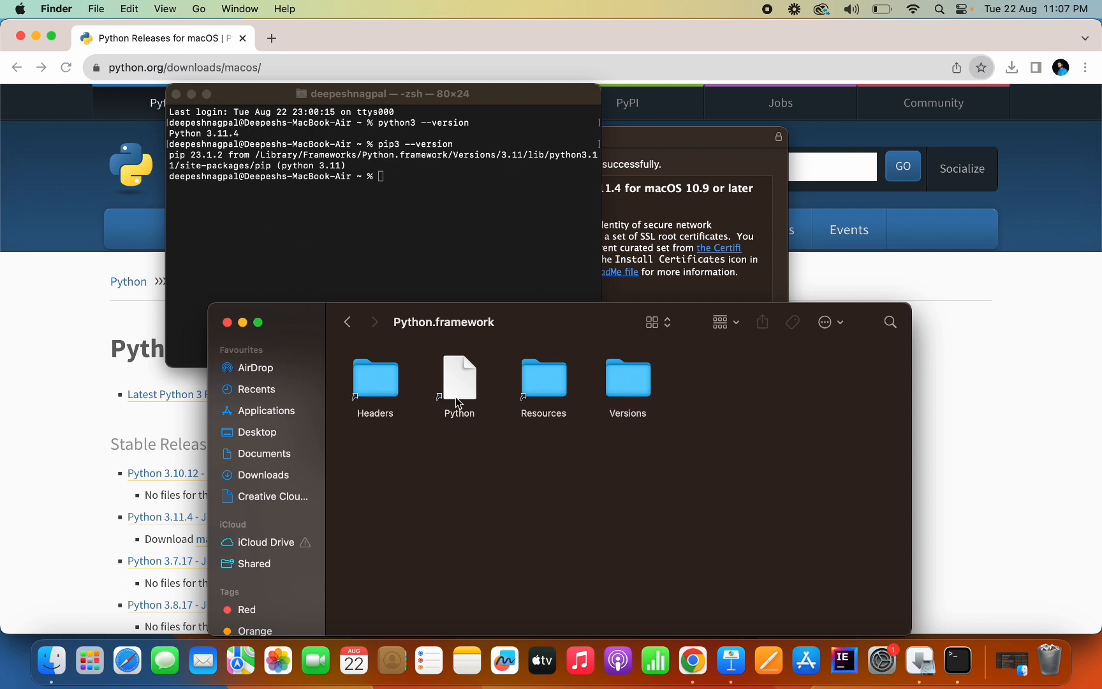
{"action": "double_click", "coordinate": [627, 377]}
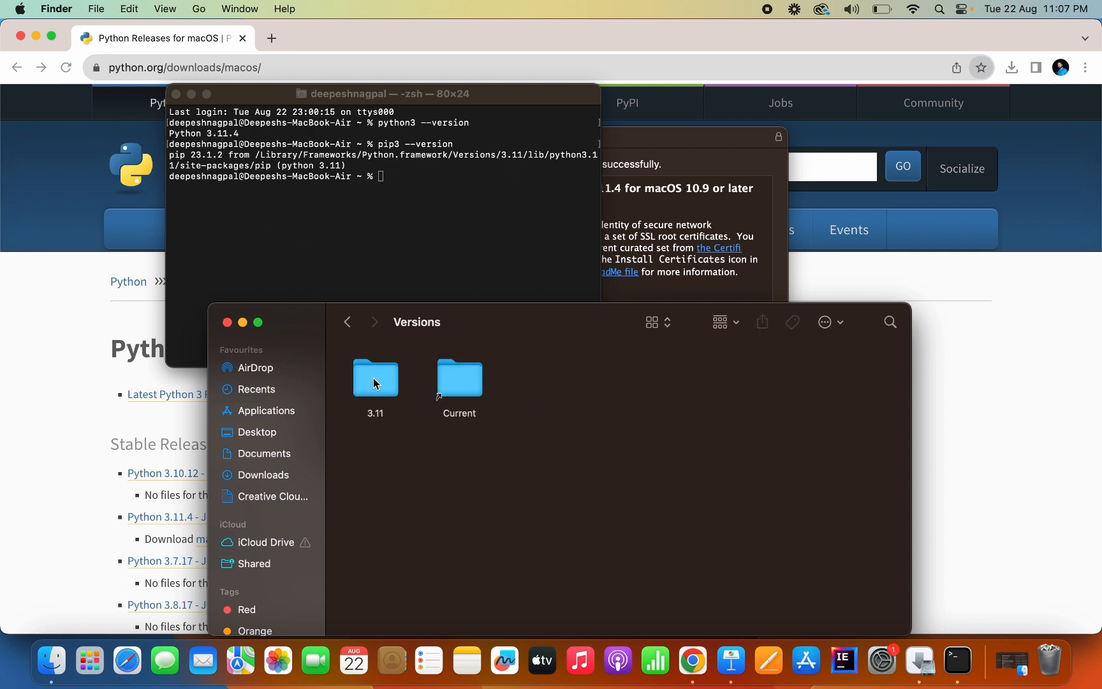
{"action": "left_click", "coordinate": [347, 322]}
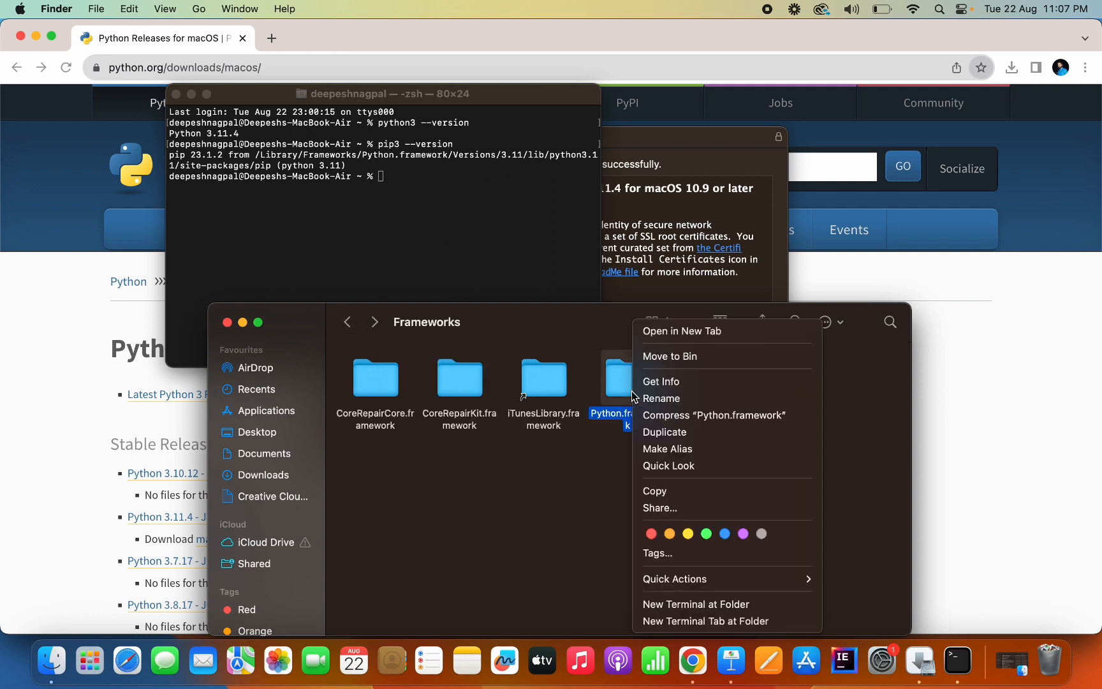
{"action": "mouse_move", "coordinate": [693, 356]}
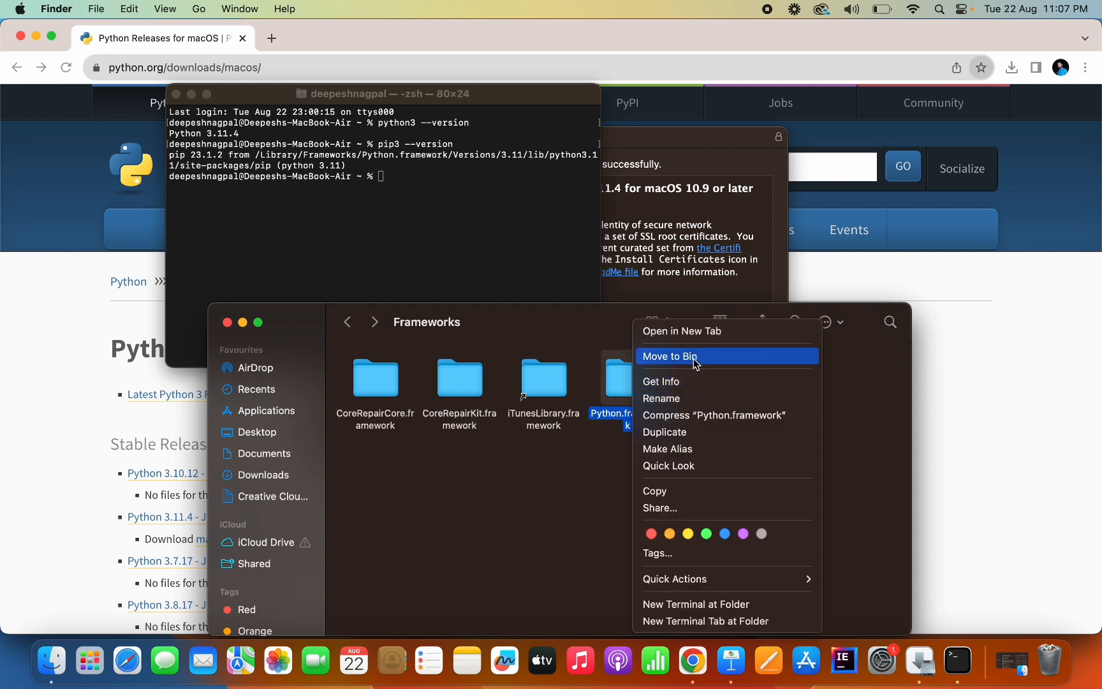
Step: Move Python.framework to the Bin, authorising with the password
{"action": "left_click", "coordinate": [668, 356]}
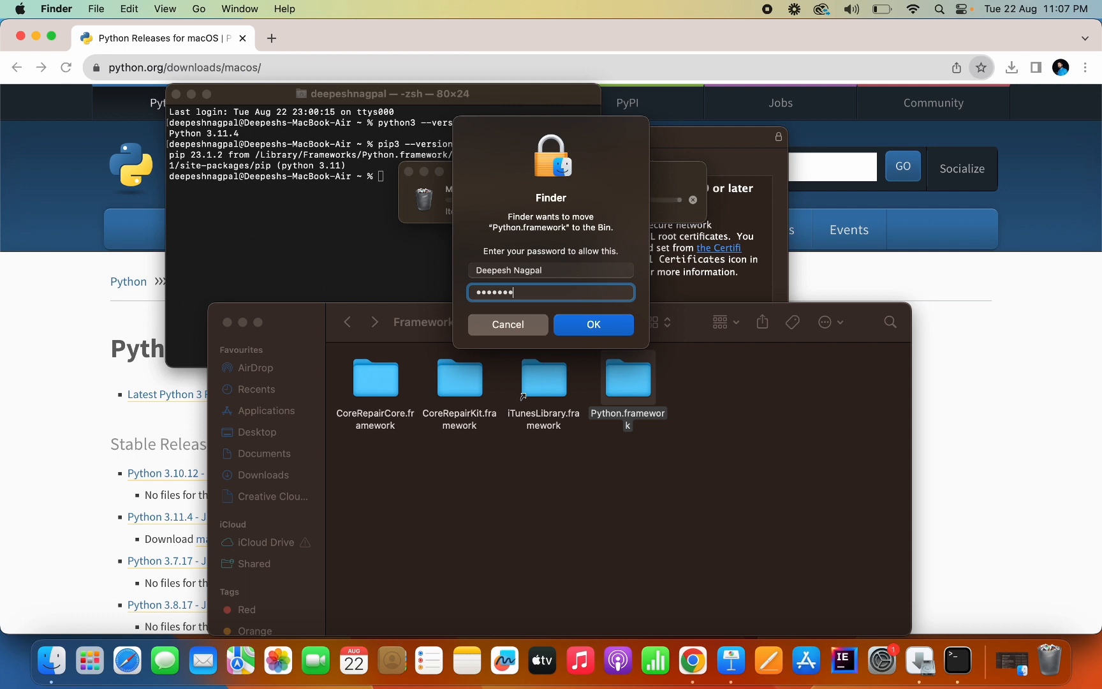
{"action": "left_click", "coordinate": [593, 324]}
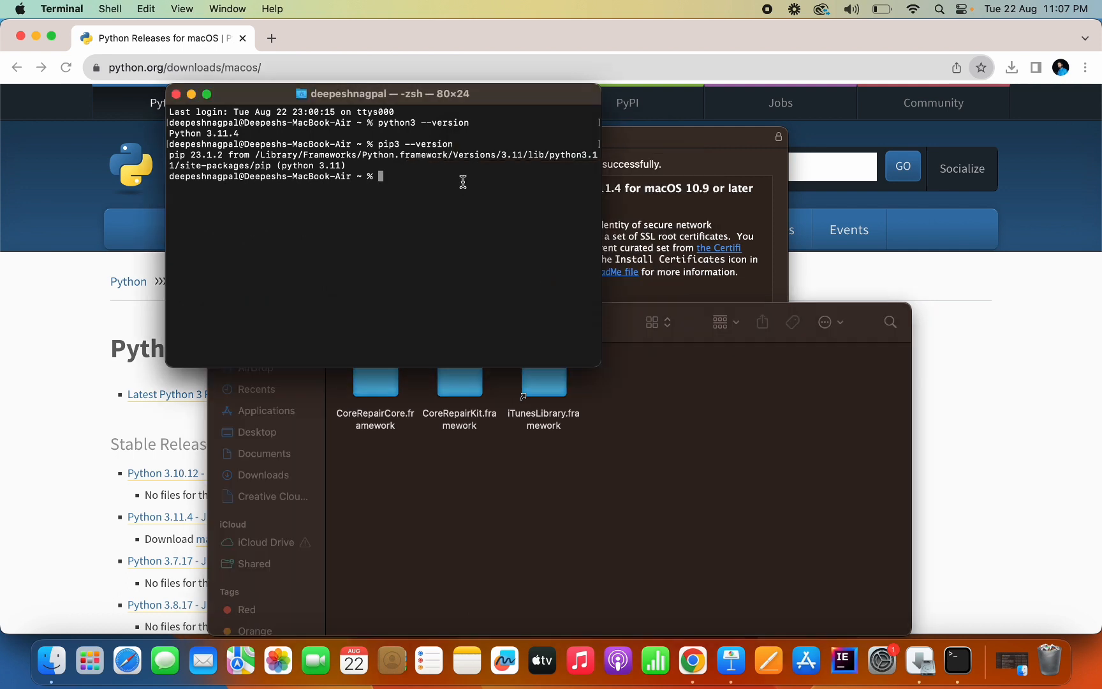
Step: Rerun python3 --version, now giving an xcrun invalid developer path error, then enter pip3 --version
{"action": "type", "text": "python3 --version"}
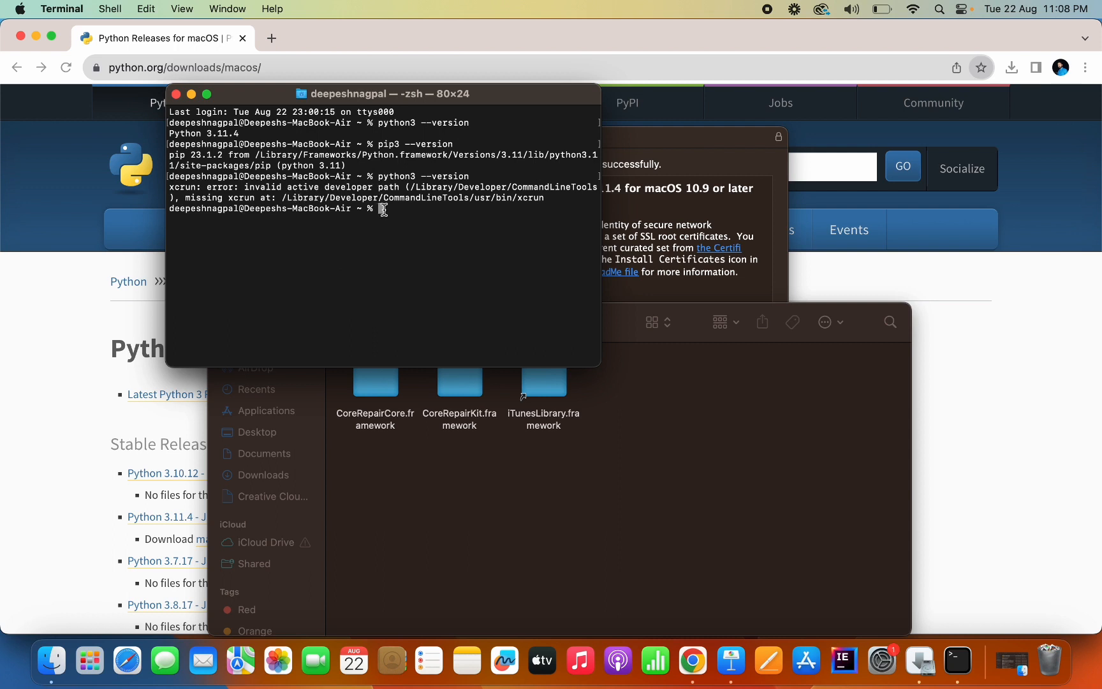
{"action": "type", "text": "pip3 --version"}
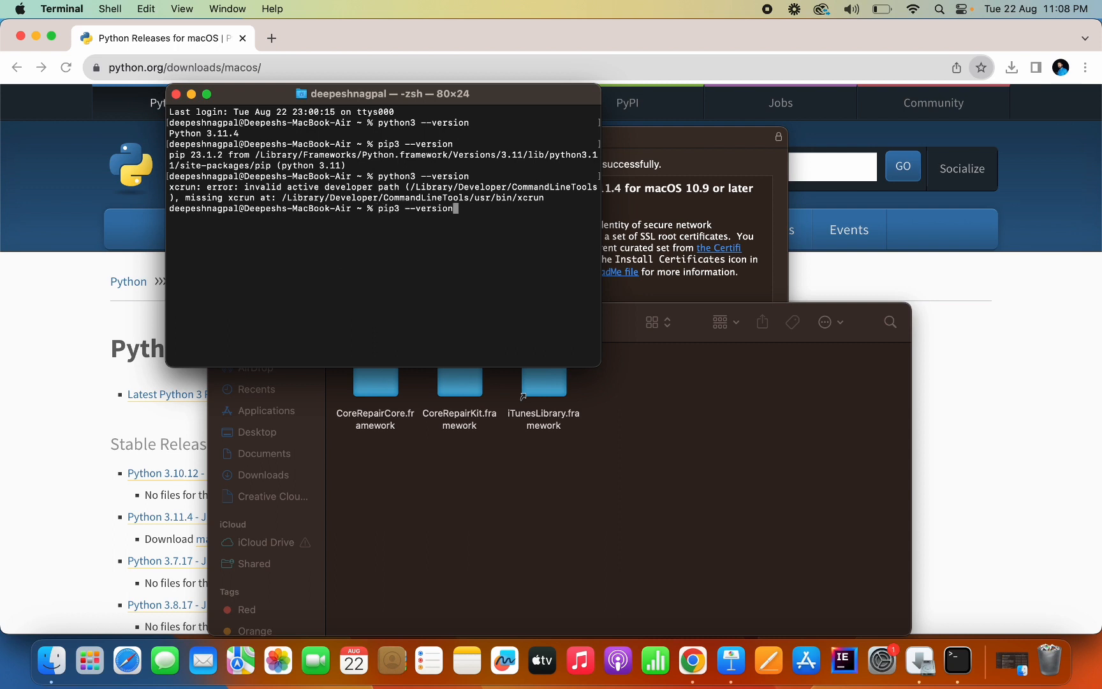